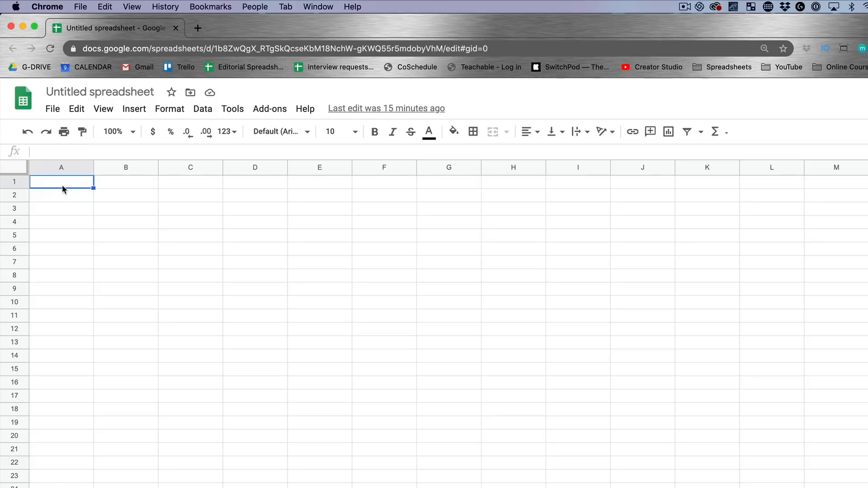
Rename the spreadsheet title to 'My Content Calendar'
{"action": "left_click", "coordinate": [100, 92]}
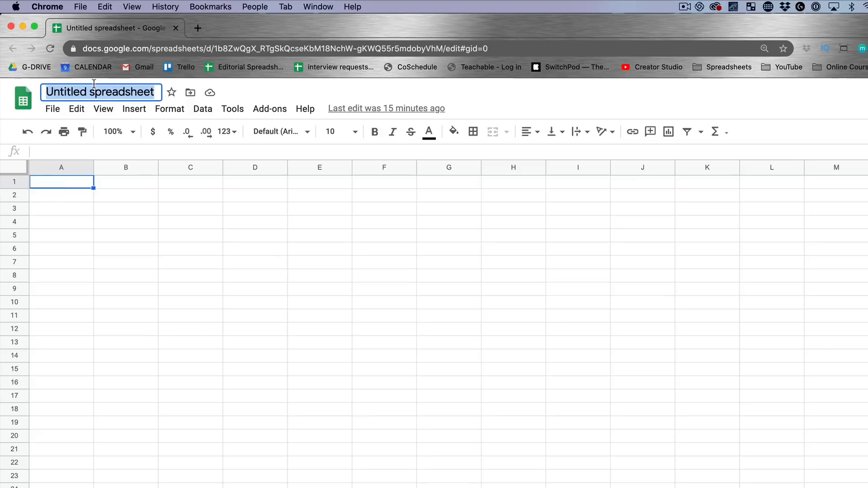
{"action": "type", "text": "My Content"}
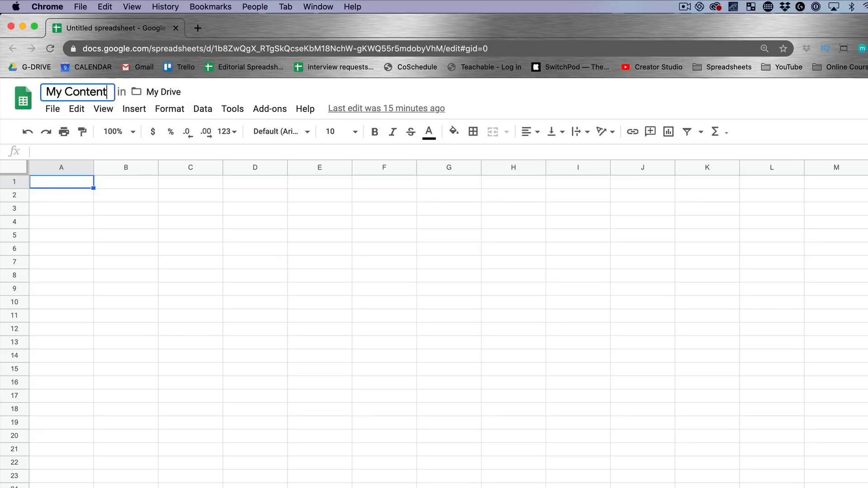
{"action": "type", "text": "Calendar"}
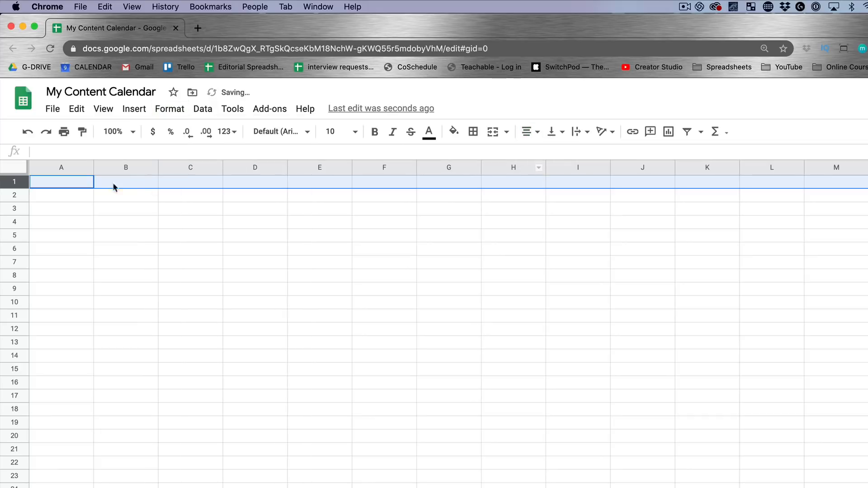
Enter headings Publish Date, Episode Number, Status, Title, Keywords, Description, Notes, Link across A1:H1 and bold them
{"action": "left_click", "coordinate": [61, 182]}
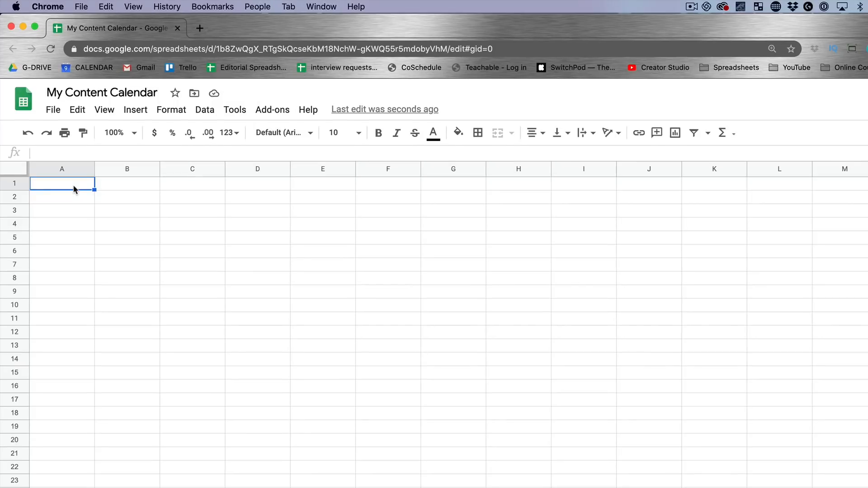
{"action": "type", "text": "Publi"}
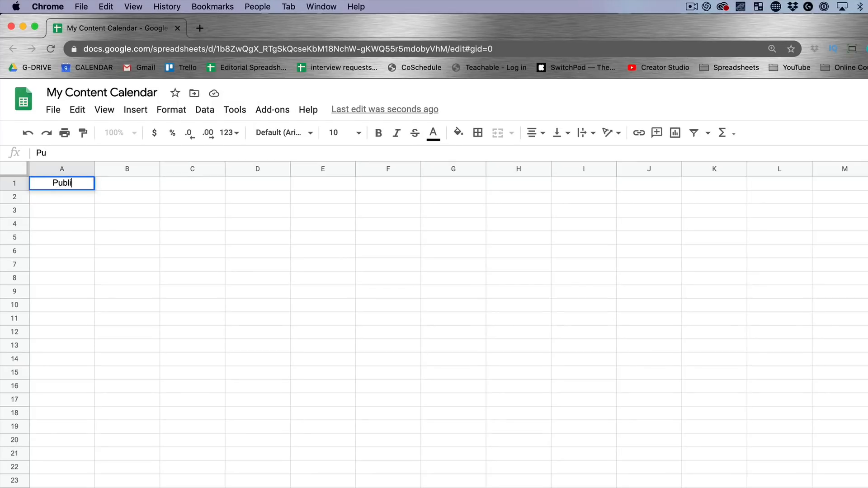
{"action": "key", "text": "Tab"}
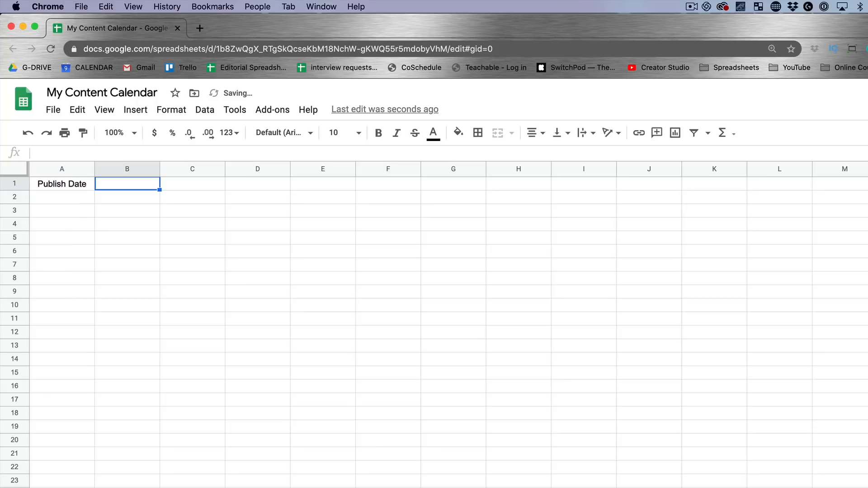
{"action": "type", "text": "Episode Number"}
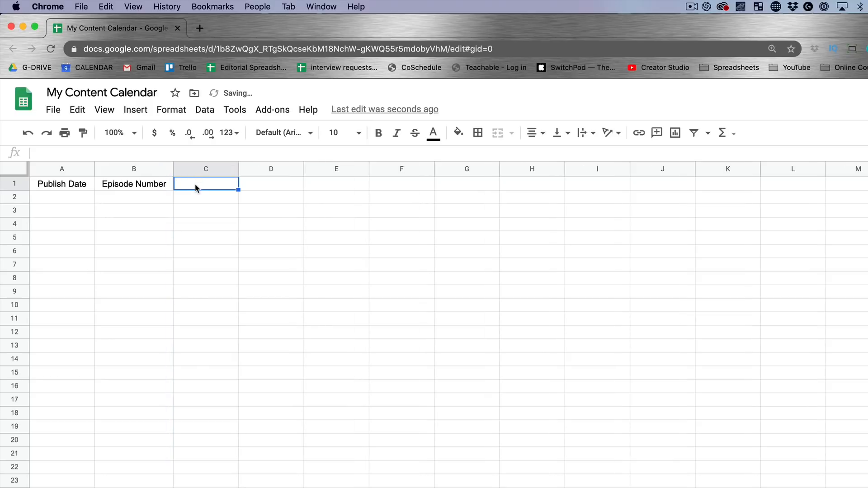
{"action": "type", "text": "Status"}
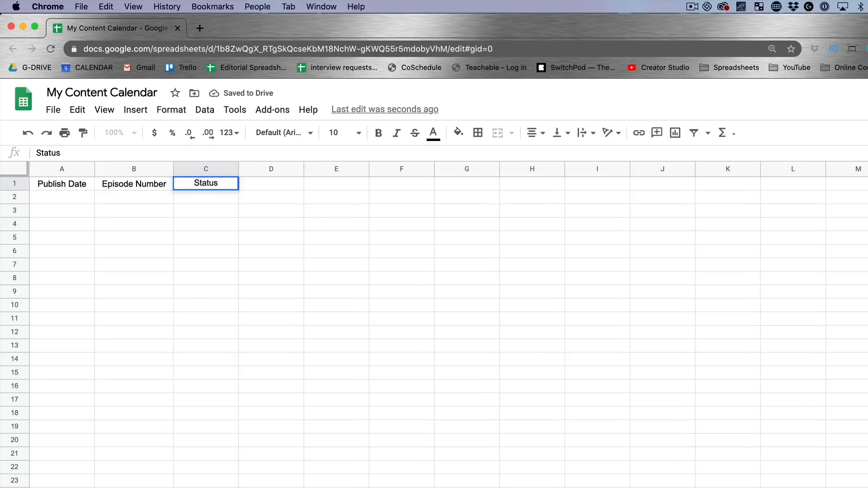
{"action": "type", "text": "Title"}
{"action": "left_click", "coordinate": [337, 184]}
{"action": "type", "text": "Keywords"}
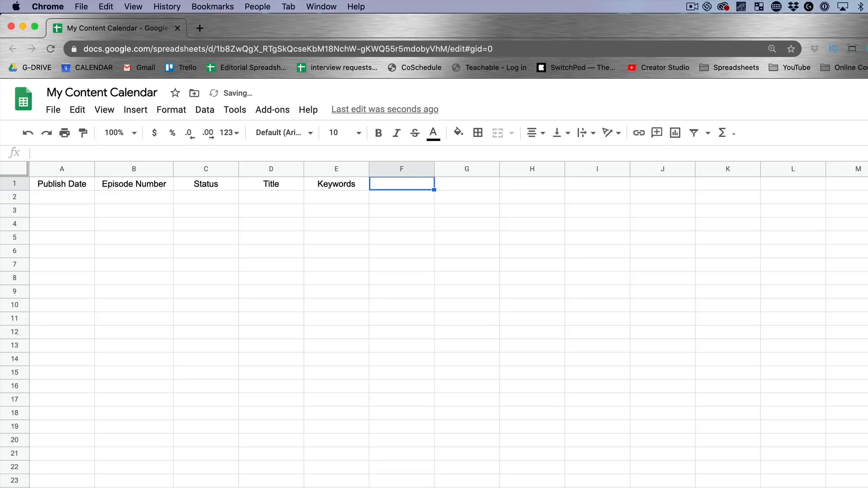
{"action": "type", "text": "Description"}
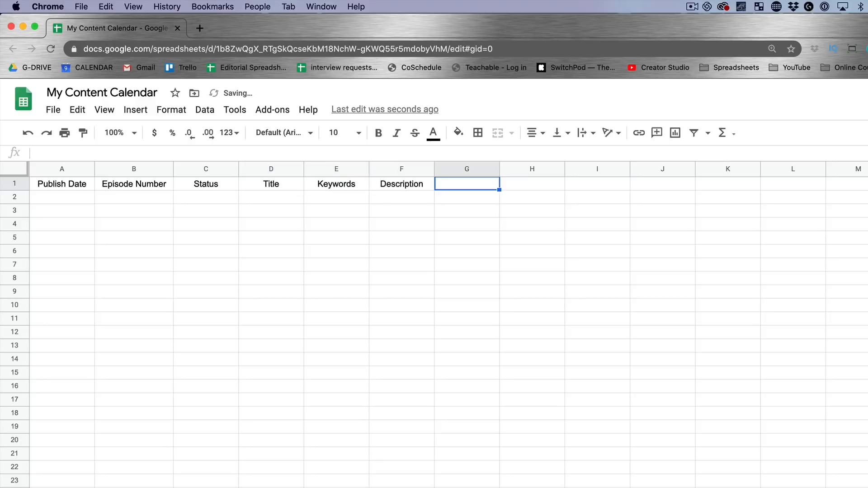
{"action": "type", "text": "Linnk"}
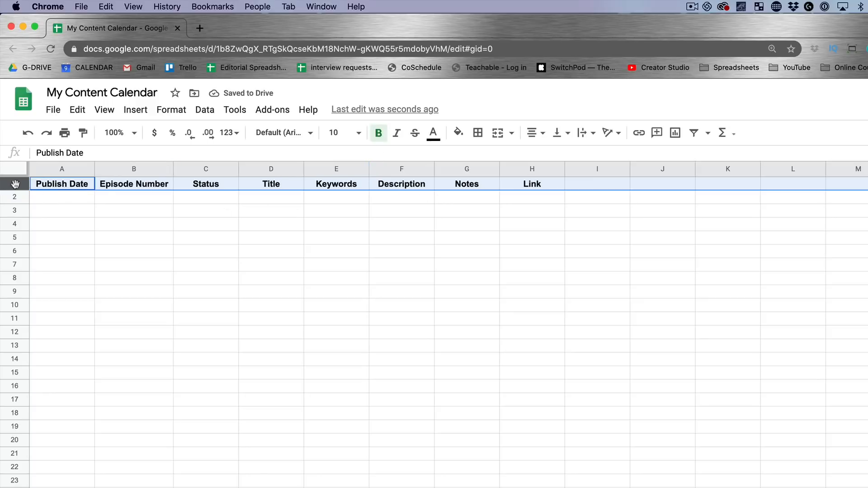
Freeze row 1 and widen the Title, Keywords and Description columns
{"action": "left_click", "coordinate": [15, 184]}
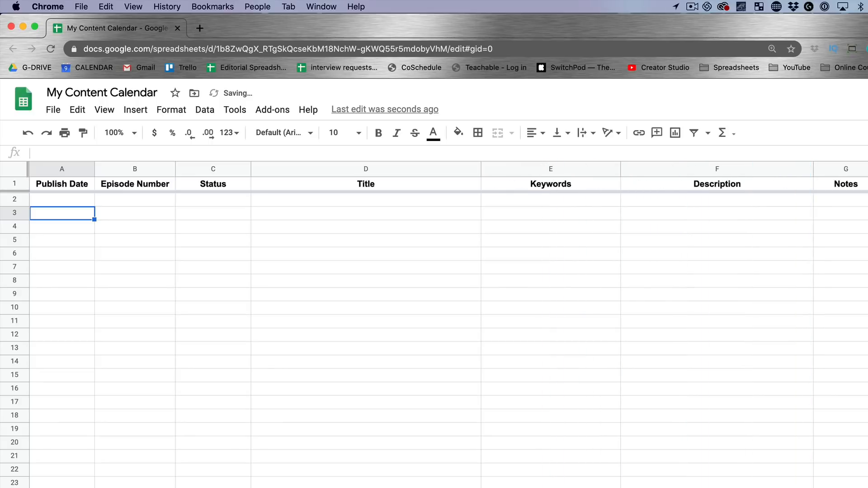
{"action": "scroll", "scroll_direction": "right", "scroll_amount": 3}
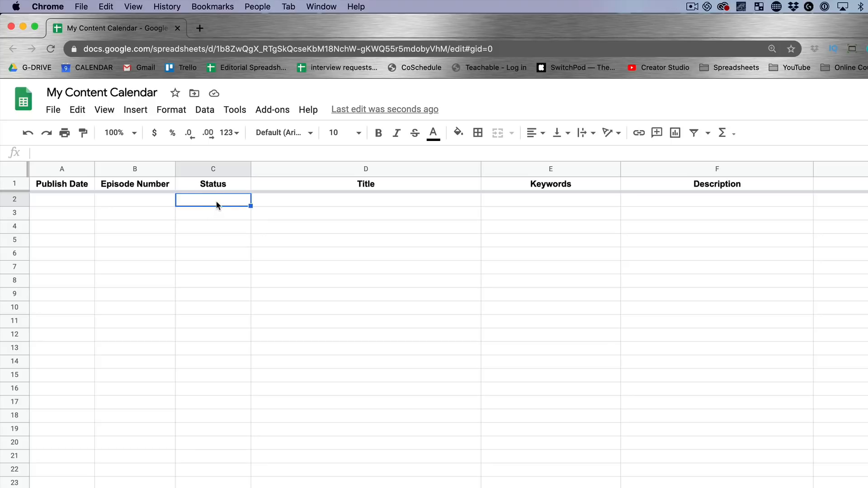
{"action": "mouse_move", "coordinate": [225, 206]}
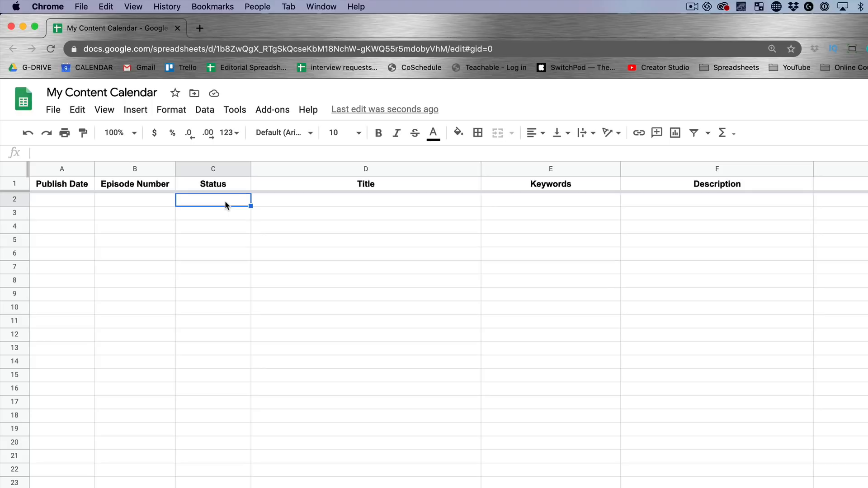
Add a list-of-items data validation rule on C2 starting with Not Started, Working
{"action": "right_click", "coordinate": [212, 200]}
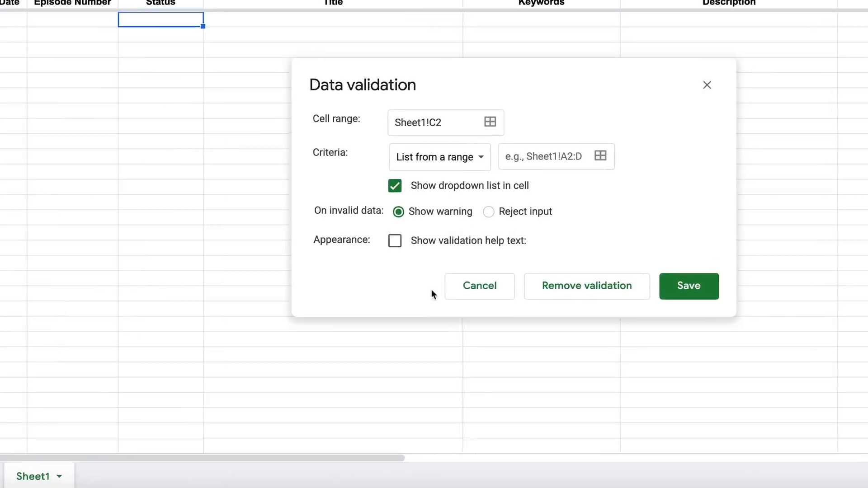
{"action": "left_click", "coordinate": [439, 157]}
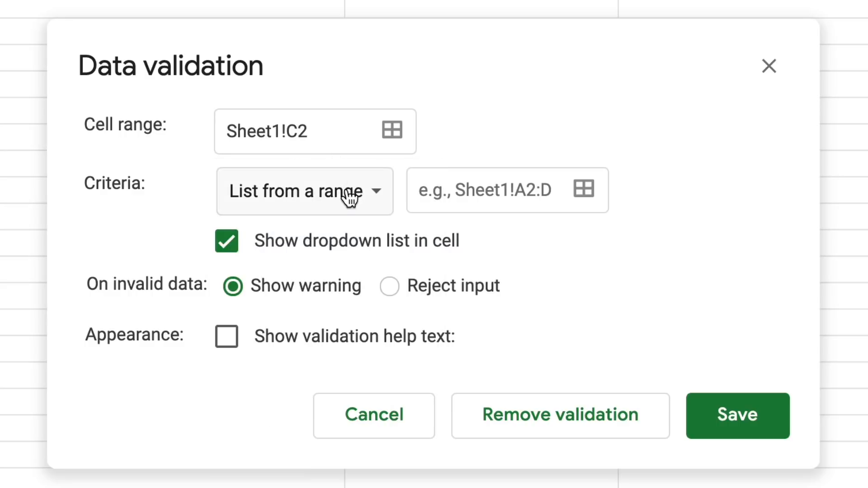
{"action": "left_click", "coordinate": [304, 191]}
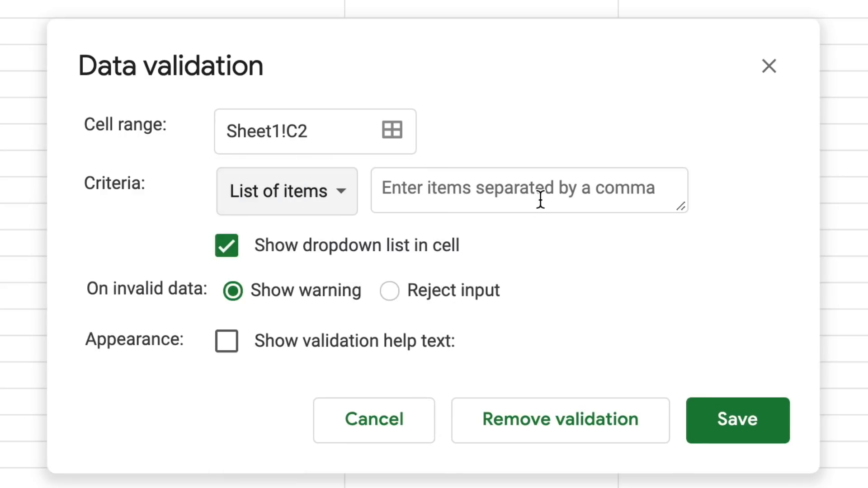
{"action": "left_click", "coordinate": [530, 190]}
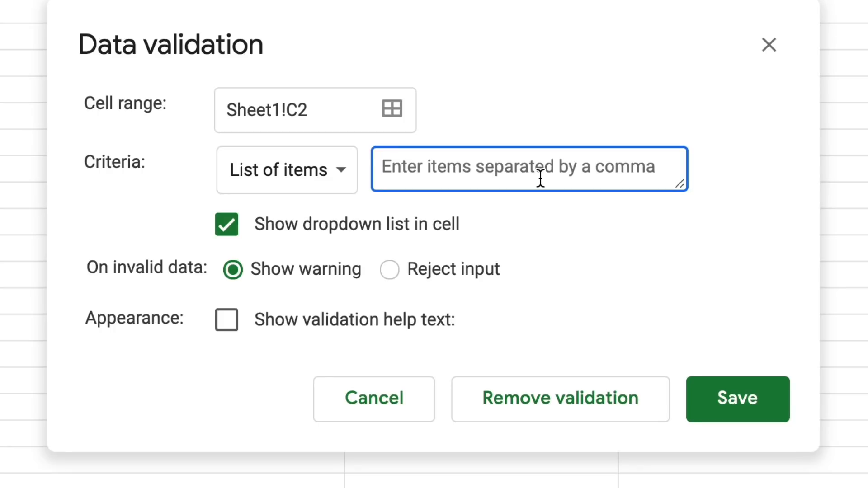
{"action": "type", "text": "Not St"}
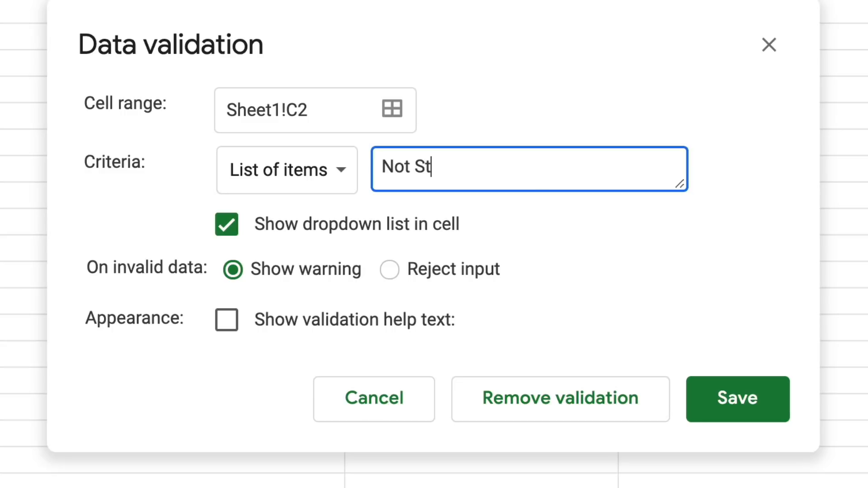
{"action": "type", "text": "arted,"}
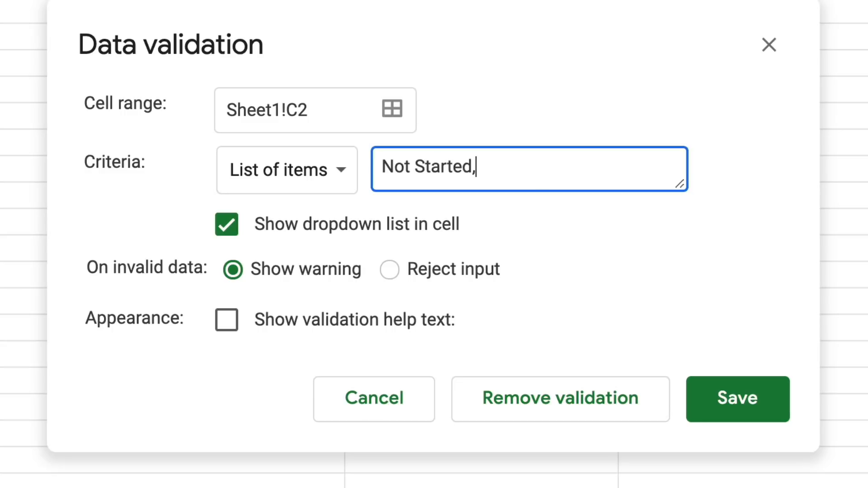
{"action": "type", "text": "Working,"}
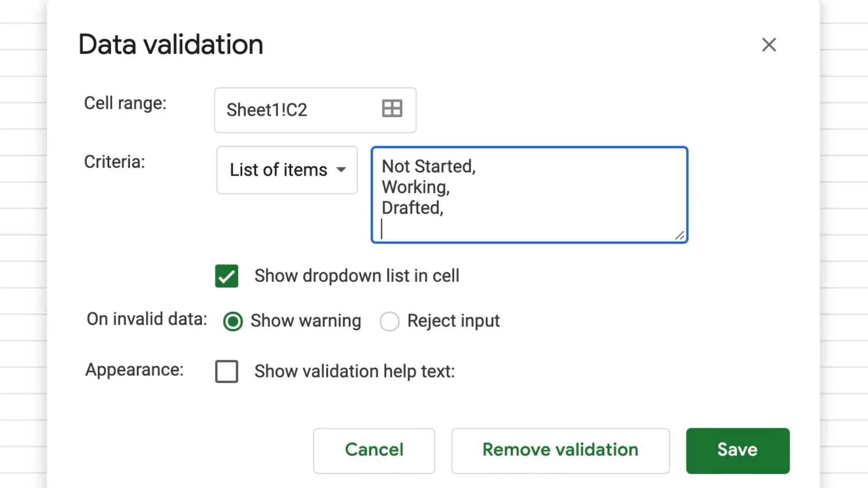
Complete the list with Finished Creating, Edited, Published and save the rule
{"action": "type", "text": "Edited,"}
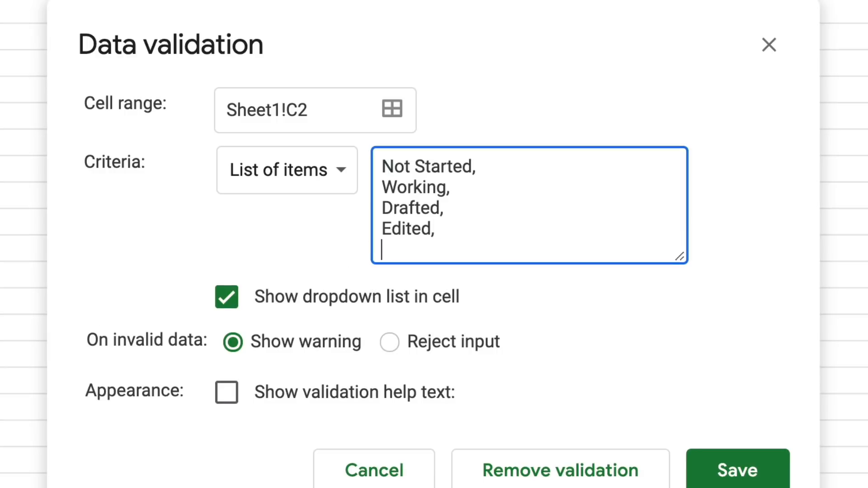
{"action": "type", "text": "Published"}
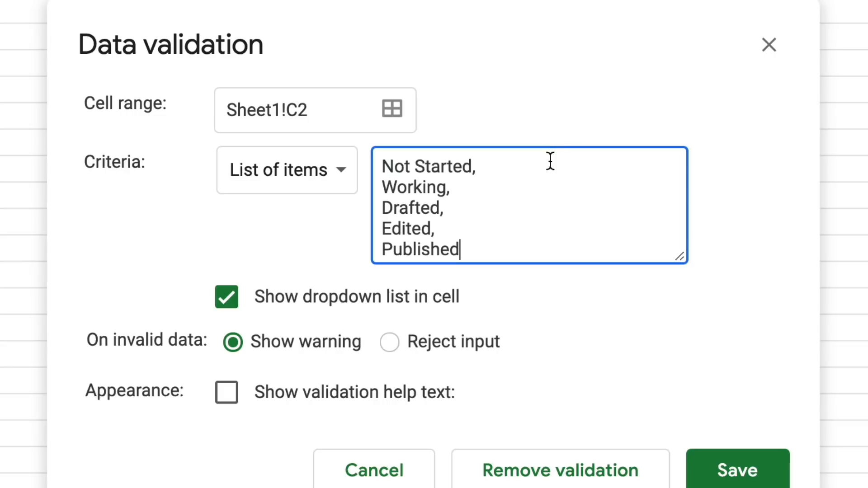
{"action": "double_click", "coordinate": [409, 208]}
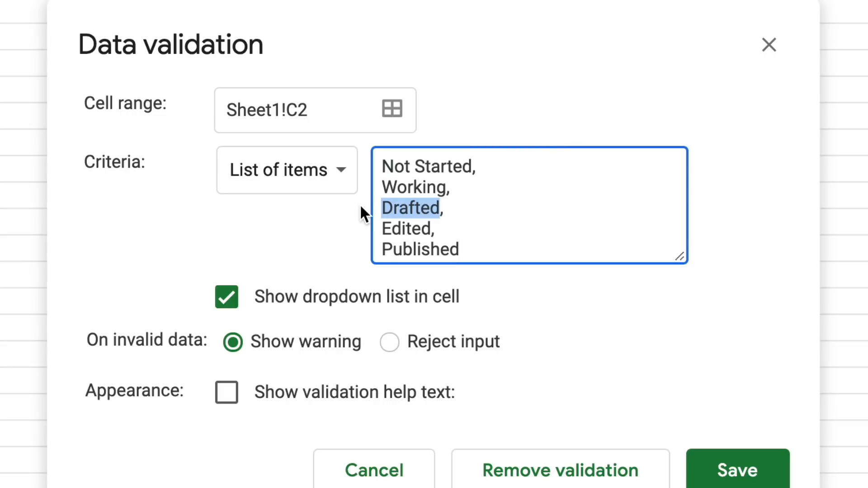
{"action": "type", "text": "Finished C,"}
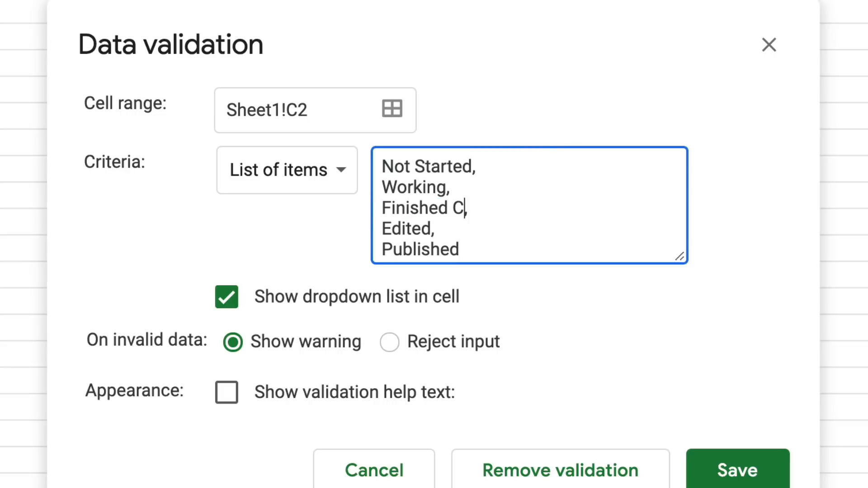
{"action": "type", "text": "reating,"}
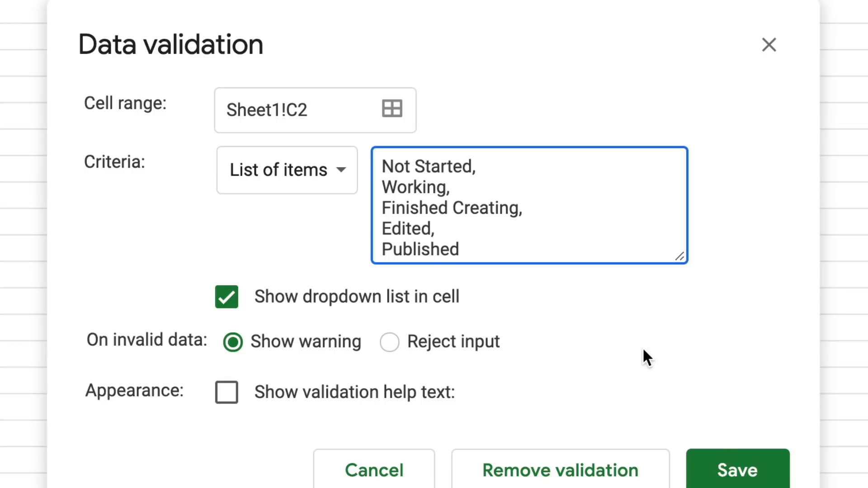
{"action": "left_click", "coordinate": [737, 471]}
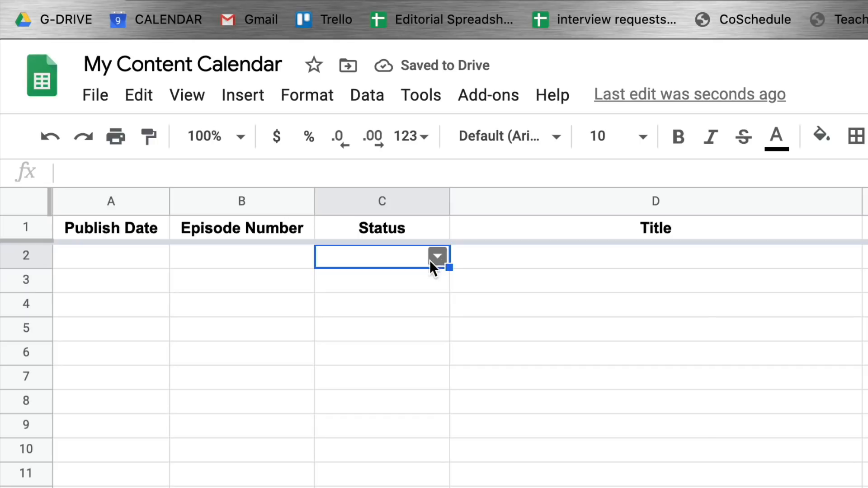
Set C2 to Not Started and fill it down the Status column through row 23
{"action": "left_click", "coordinate": [437, 256]}
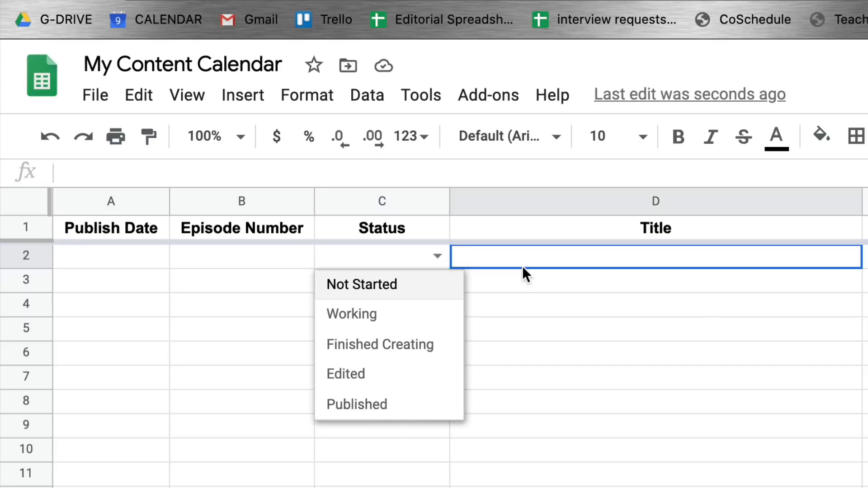
{"action": "left_click", "coordinate": [380, 256]}
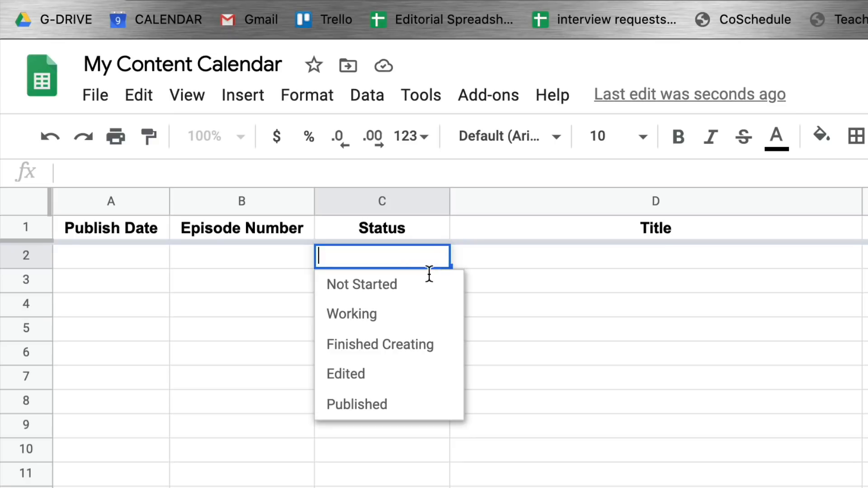
{"action": "left_click", "coordinate": [362, 284]}
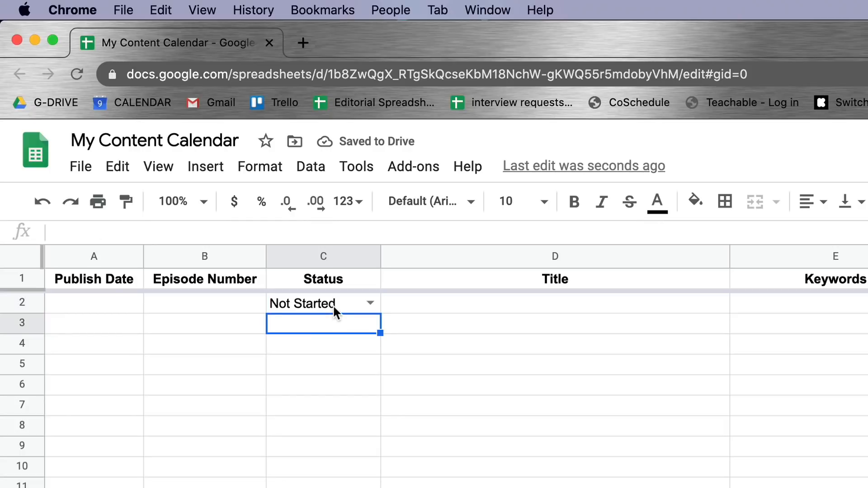
{"action": "left_click", "coordinate": [324, 303]}
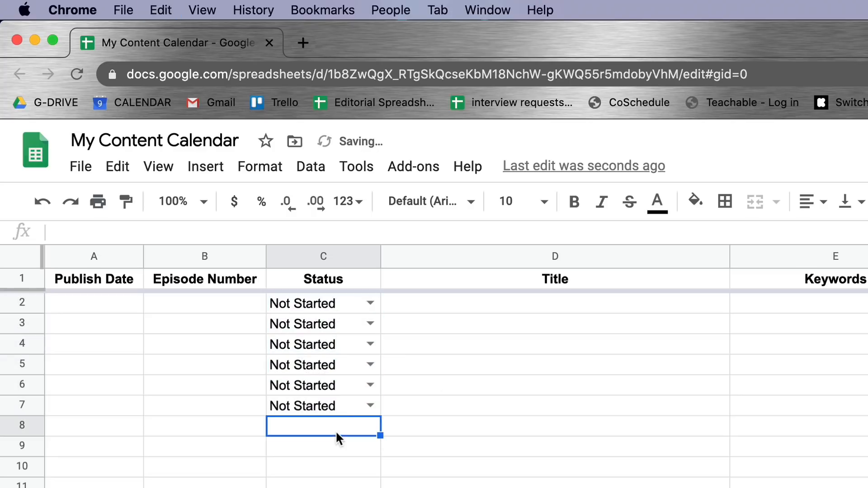
{"action": "left_click", "coordinate": [323, 406]}
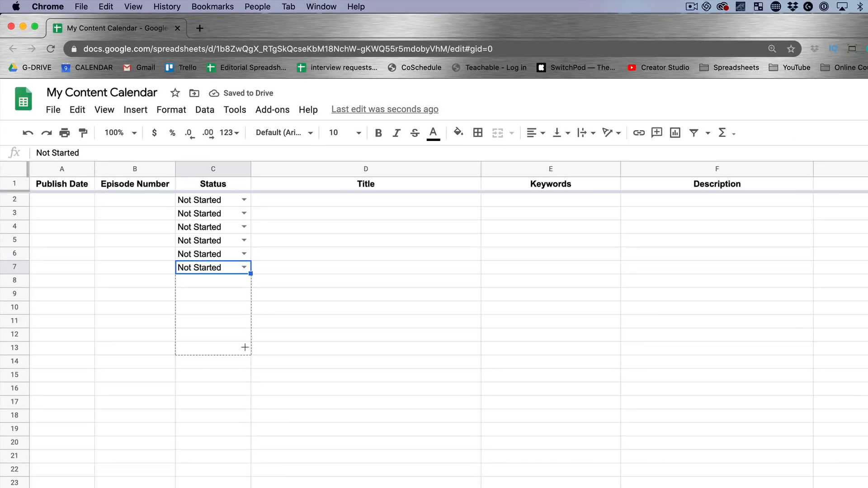
{"action": "left_click_drag", "start_coordinate": [243, 272], "coordinate": [243, 485]}
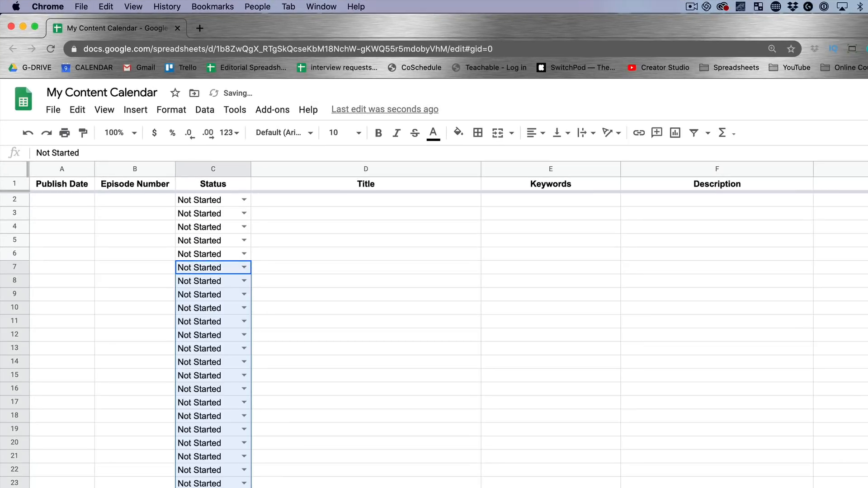
{"action": "left_click", "coordinate": [365, 240]}
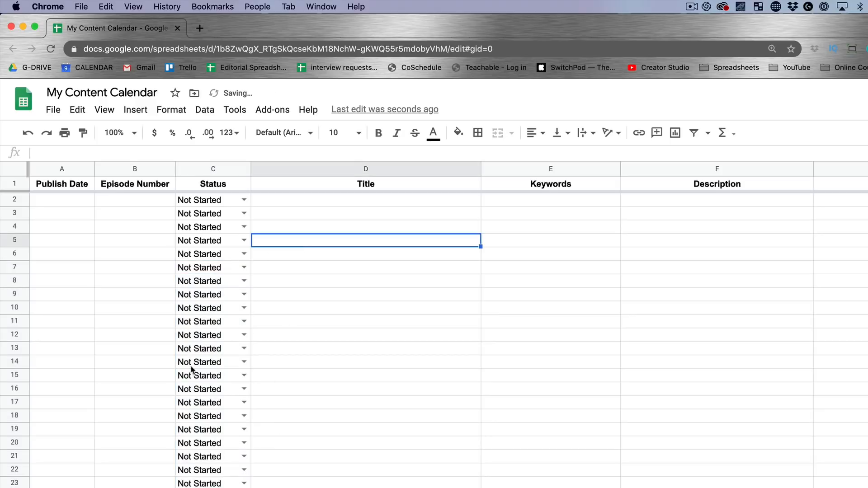
{"action": "mouse_move", "coordinate": [82, 205]}
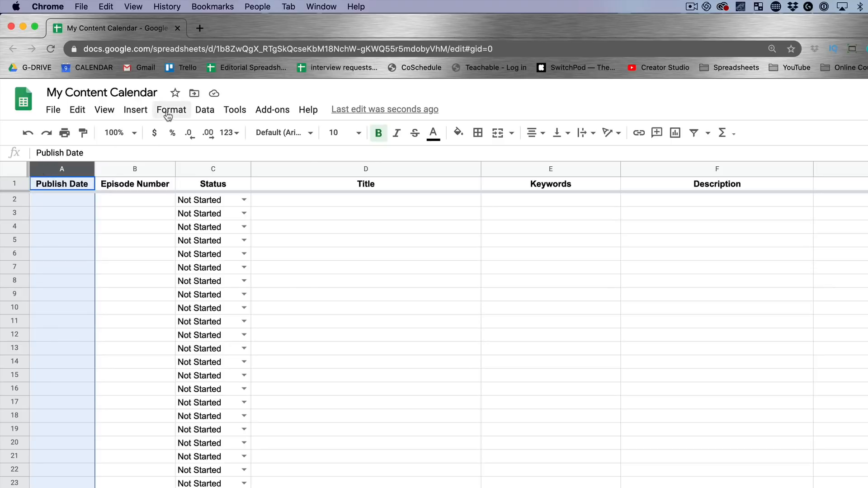
Format column A as Date and begin entering 10/10/2020 in A2
{"action": "left_click", "coordinate": [171, 110]}
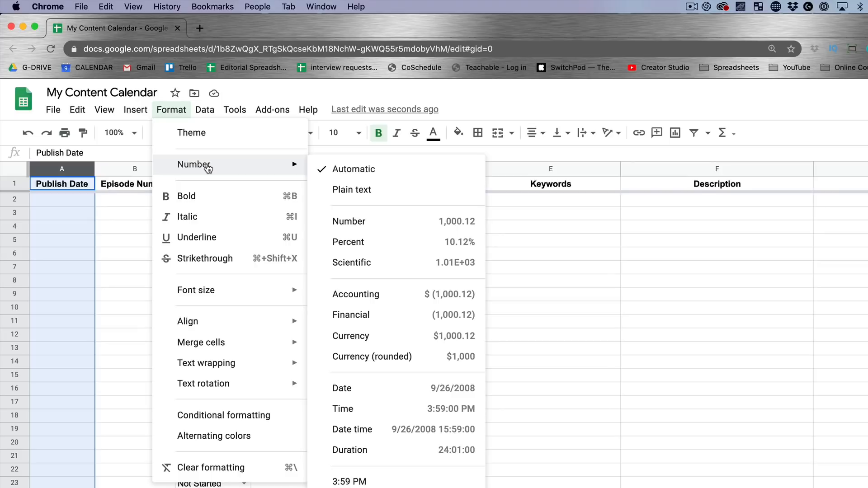
{"action": "left_click", "coordinate": [355, 390]}
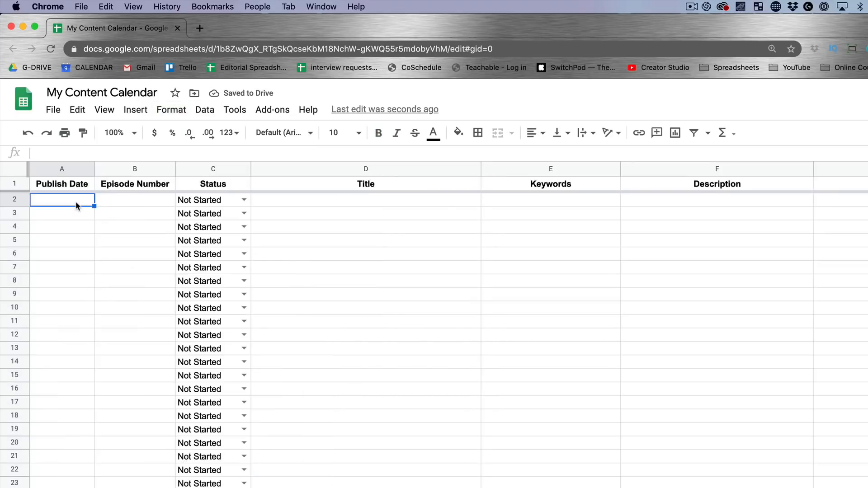
{"action": "type", "text": "10/10/2"}
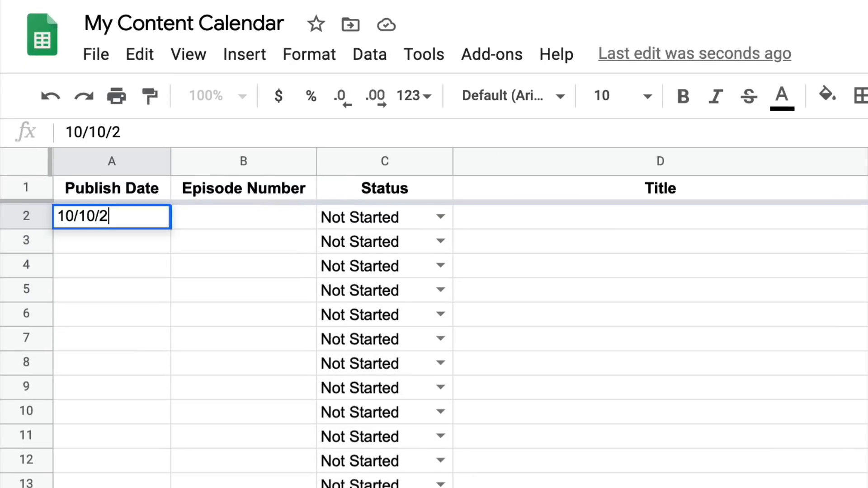
Commit the date, then change A2 to 10/17/2020 via the date picker
{"action": "key", "text": "Enter"}
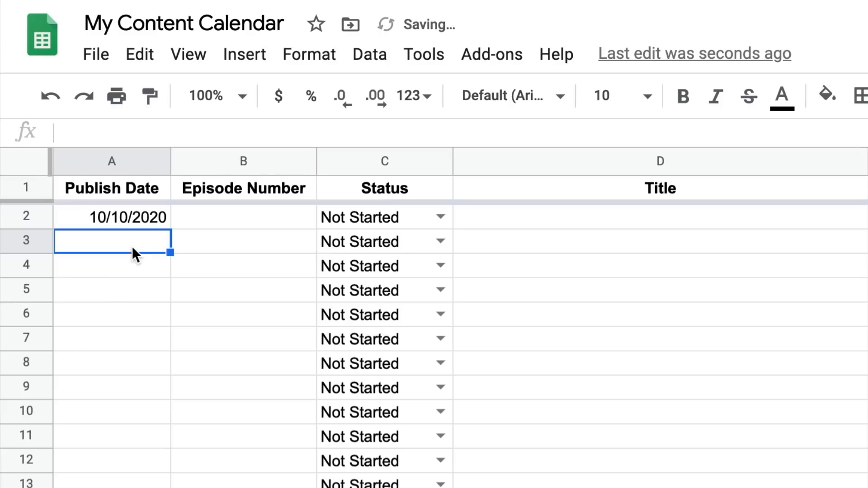
{"action": "left_click", "coordinate": [112, 216]}
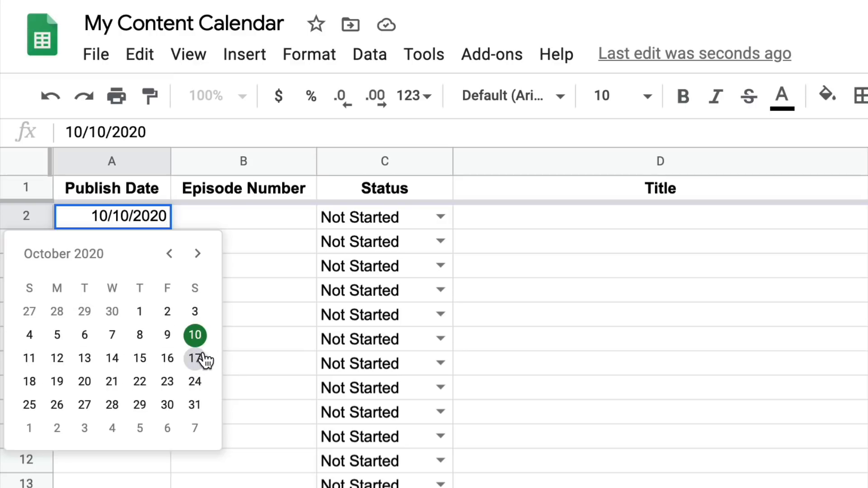
{"action": "left_click", "coordinate": [194, 358]}
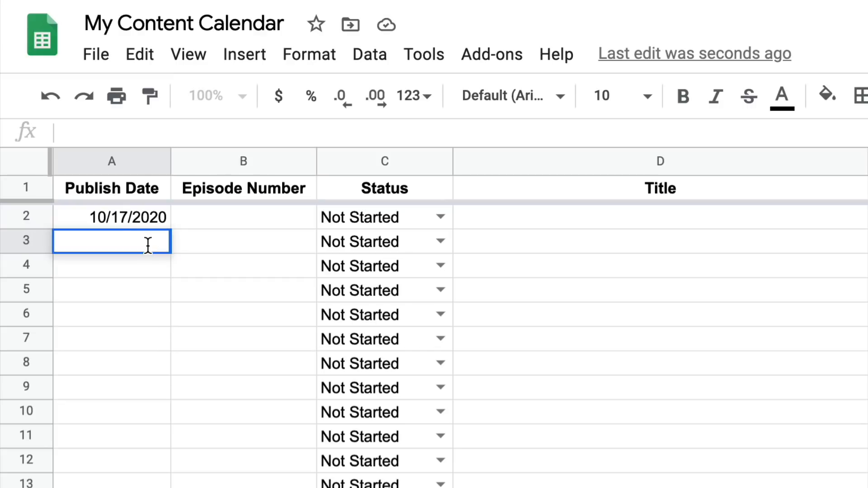
Enter 10/24/2020 in A3 and fill weekly dates down to 3/13/2021
{"action": "type", "text": "10/17"}
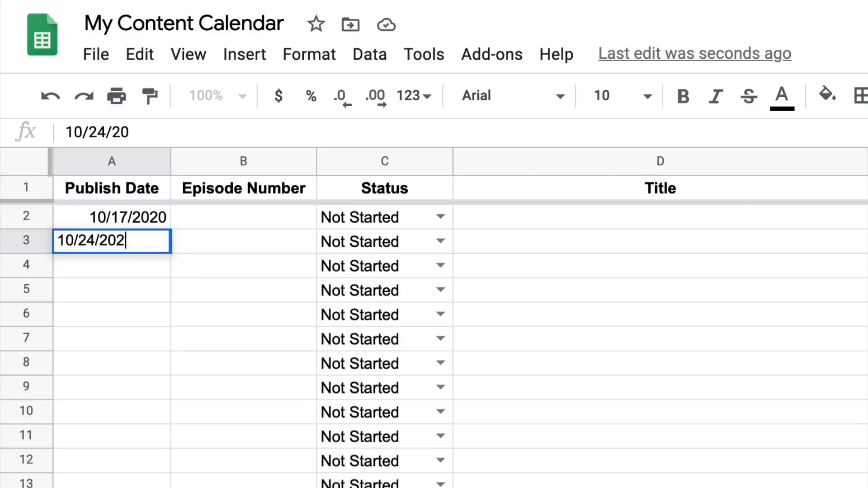
{"action": "type", "text": "0"}
{"action": "key", "text": "enter"}
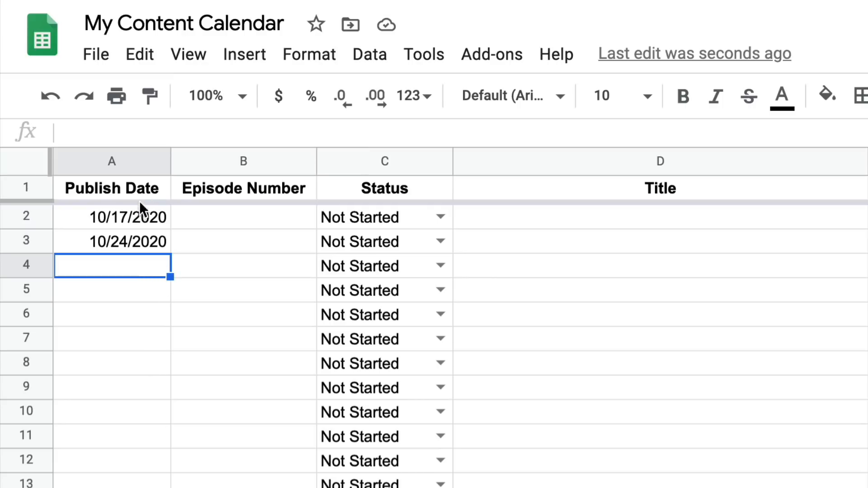
{"action": "left_click_drag", "start_coordinate": [111, 216], "coordinate": [111, 240]}
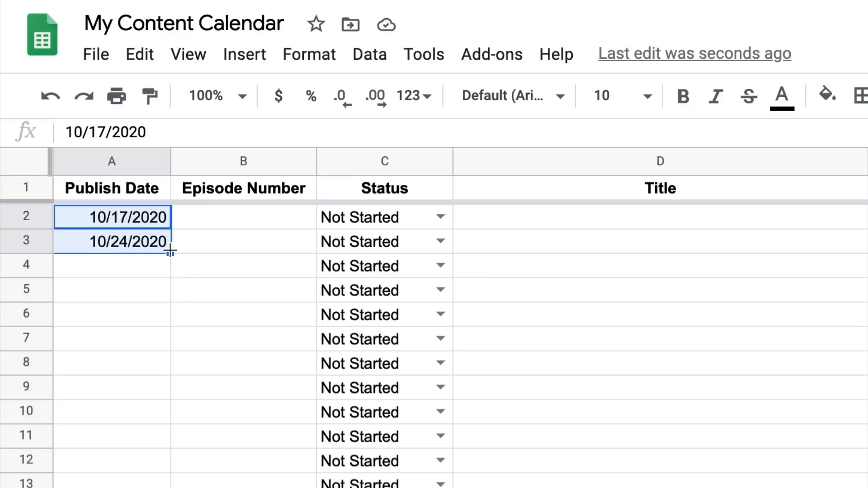
{"action": "left_click_drag", "start_coordinate": [171, 252], "coordinate": [170, 265]}
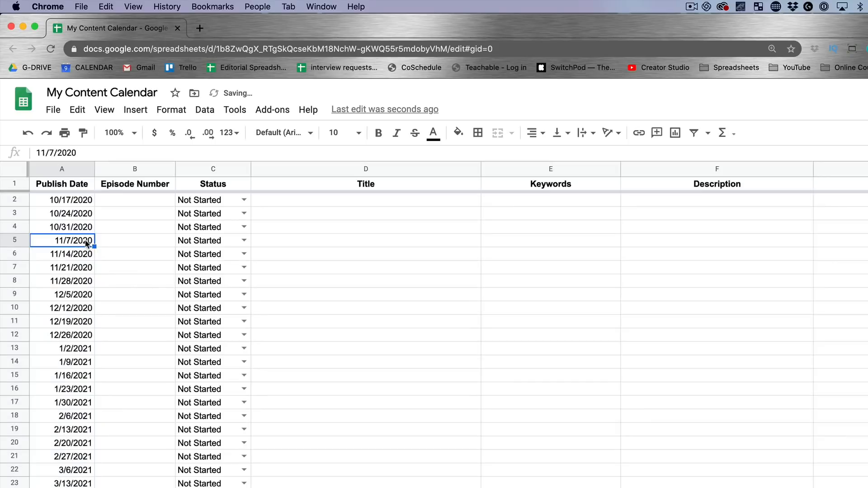
{"action": "double_click", "coordinate": [61, 240]}
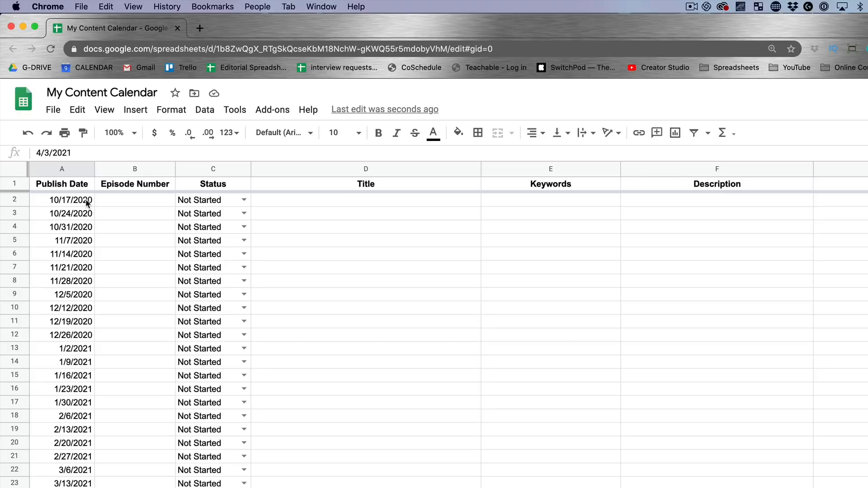
Enter 34 and 35 in B2:B3 and fill episode numbers down to 55
{"action": "left_click", "coordinate": [135, 200]}
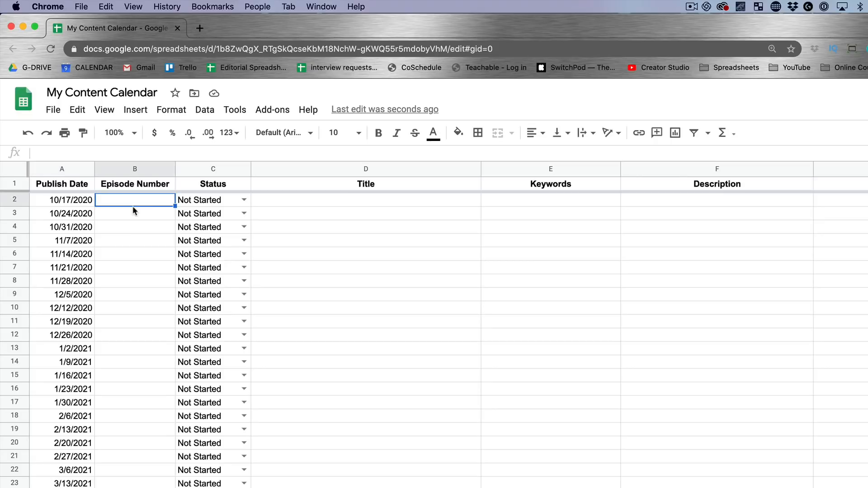
{"action": "type", "text": "35"}
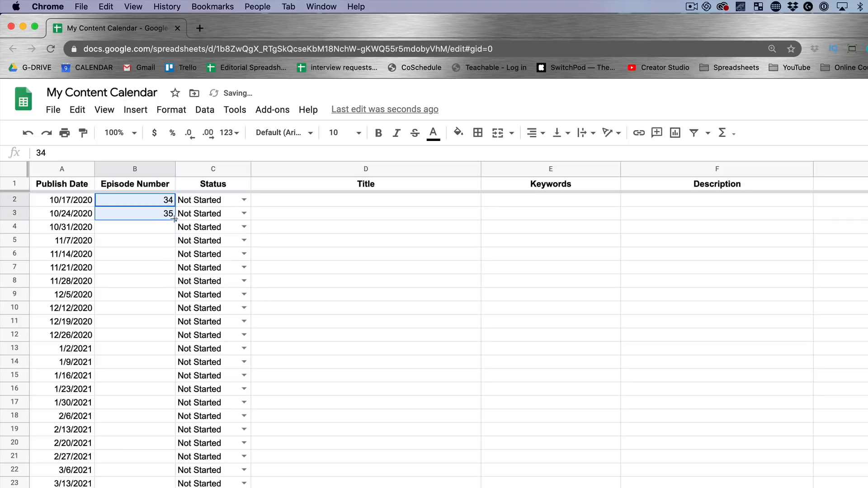
{"action": "left_click_drag", "start_coordinate": [173, 220], "coordinate": [174, 486]}
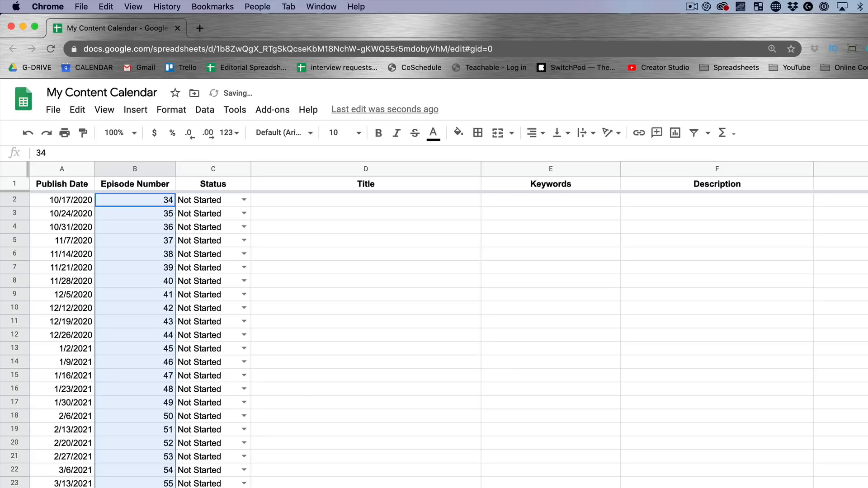
{"action": "left_click", "coordinate": [365, 376]}
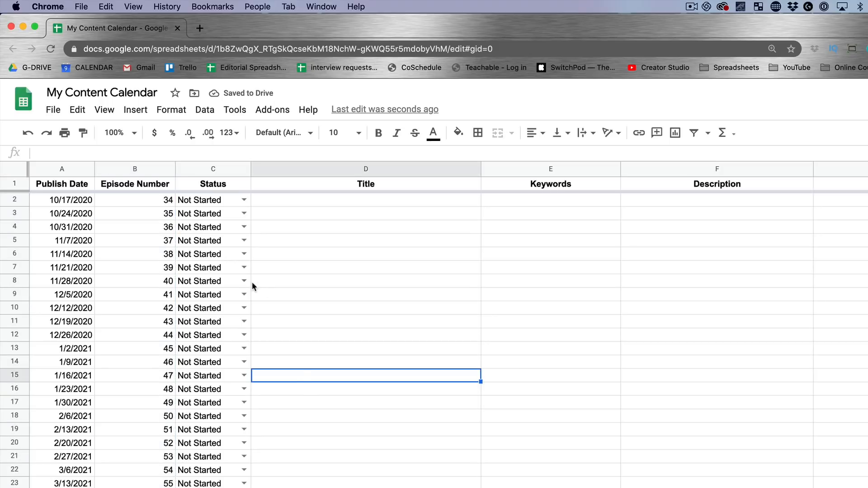
{"action": "mouse_move", "coordinate": [221, 209]}
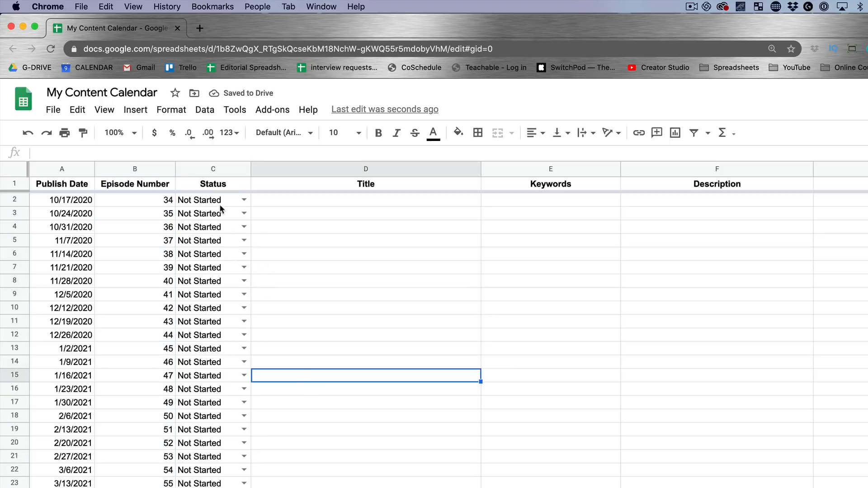
{"action": "mouse_move", "coordinate": [370, 208]}
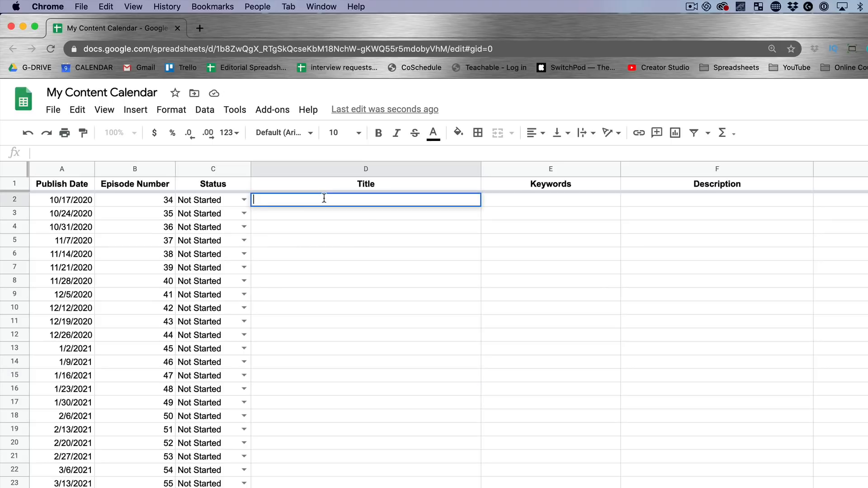
Enter titles 'How to Organize Your Blog Posts and Other Types of Content' in D2 and 'Interview with Tim Ferriss' in D3
{"action": "type", "text": "How to Organize Your Blog Posts"}
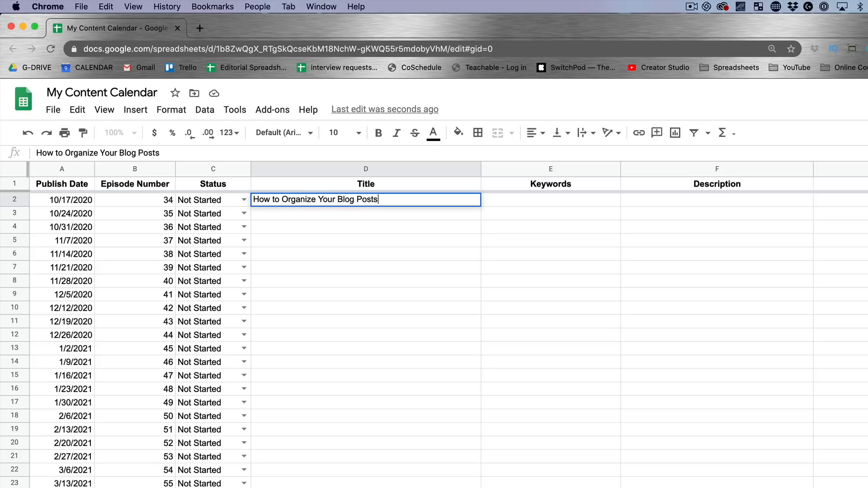
{"action": "type", "text": "and Other Types of Content"}
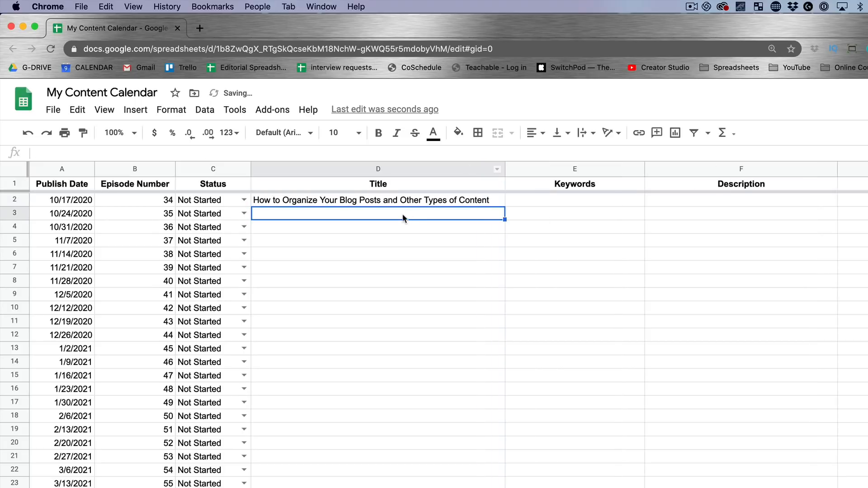
{"action": "type", "text": "Intervie"}
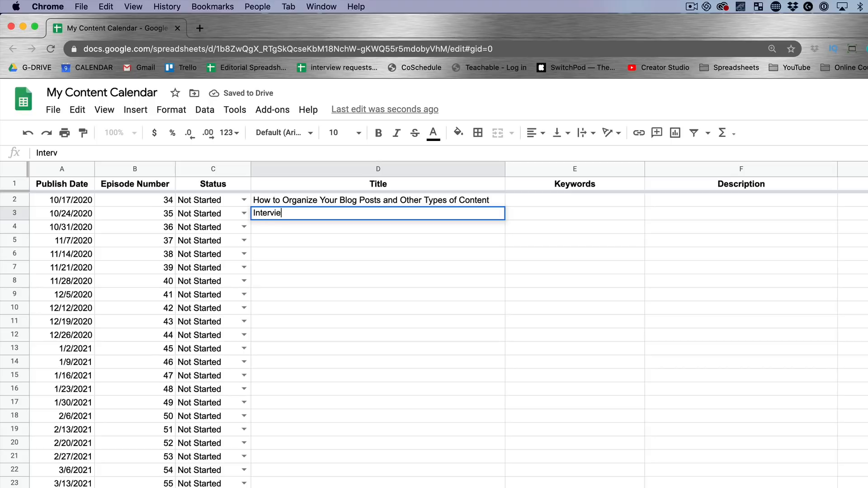
{"action": "type", "text": "w with Tim Ferriss"}
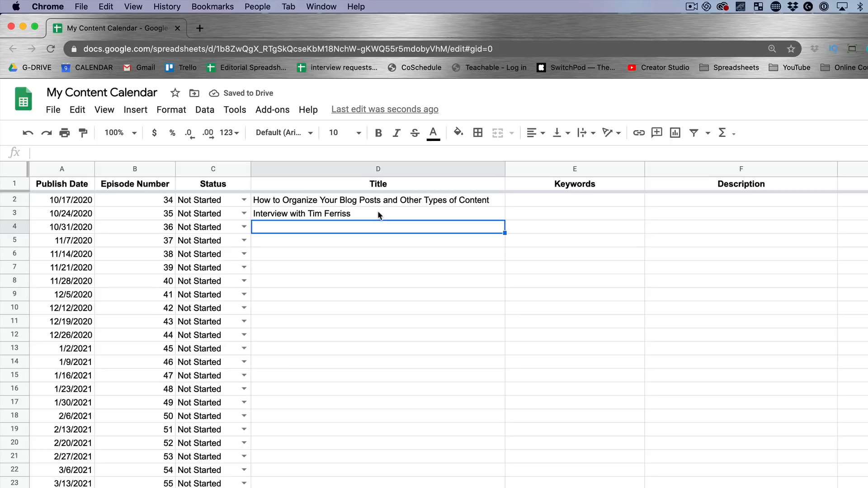
{"action": "left_click", "coordinate": [574, 213]}
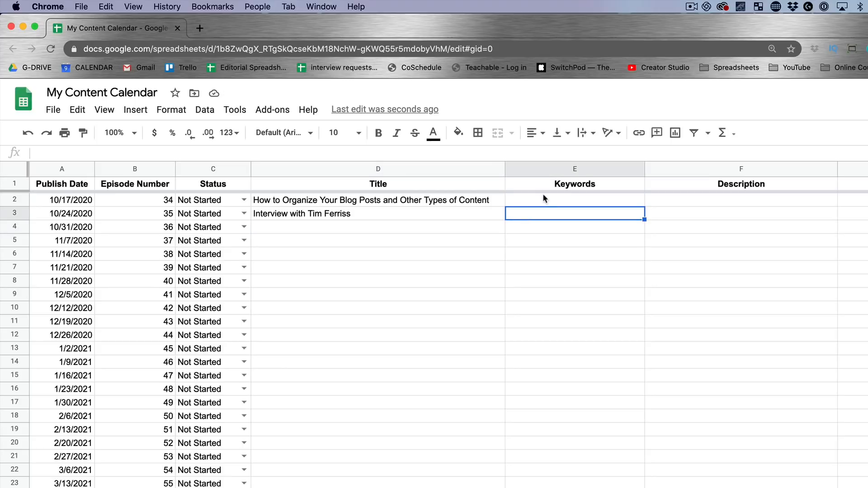
{"action": "left_click", "coordinate": [574, 200]}
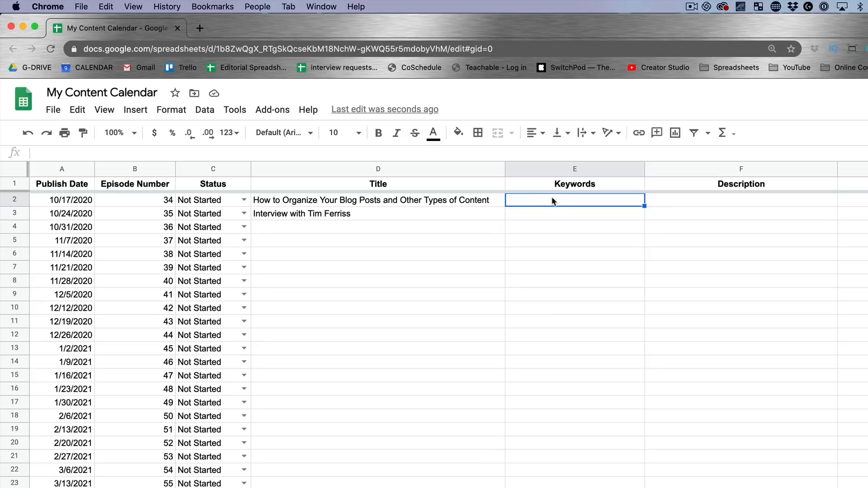
{"action": "left_click", "coordinate": [741, 200]}
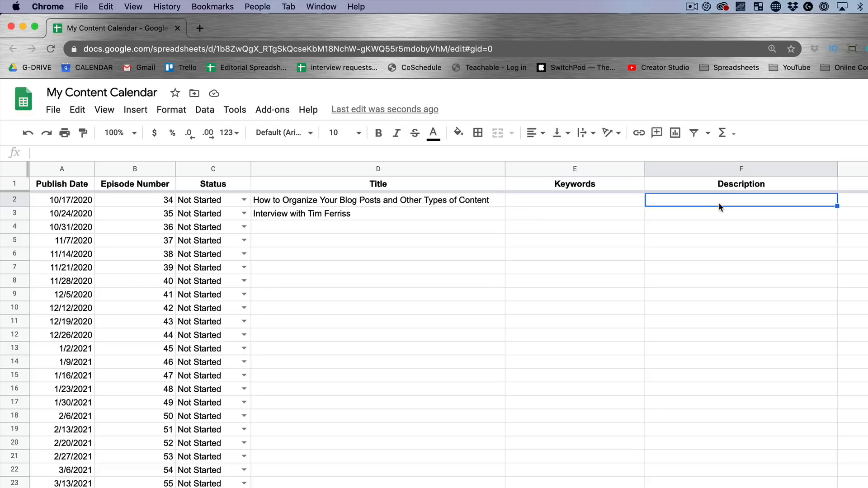
{"action": "left_click", "coordinate": [576, 200]}
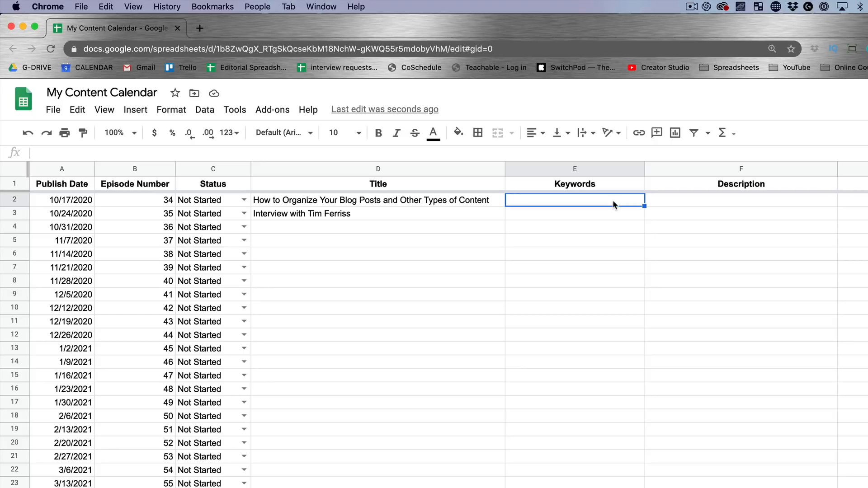
{"action": "mouse_move", "coordinate": [670, 216]}
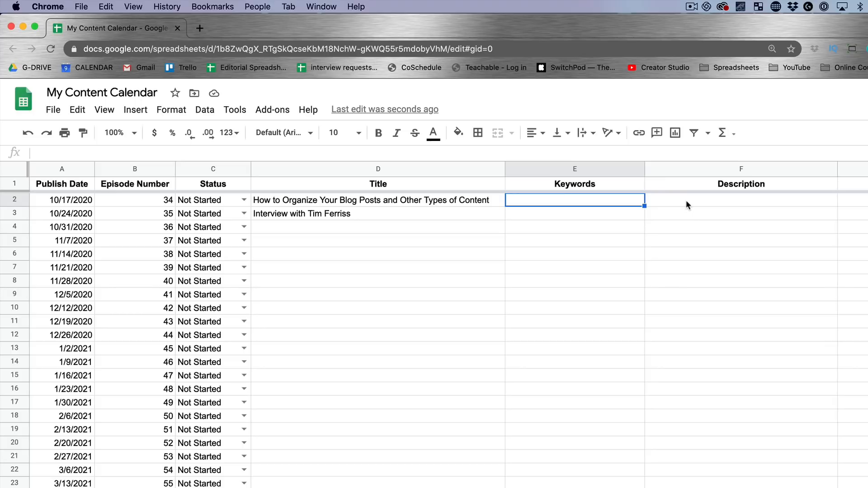
{"action": "left_click", "coordinate": [741, 213]}
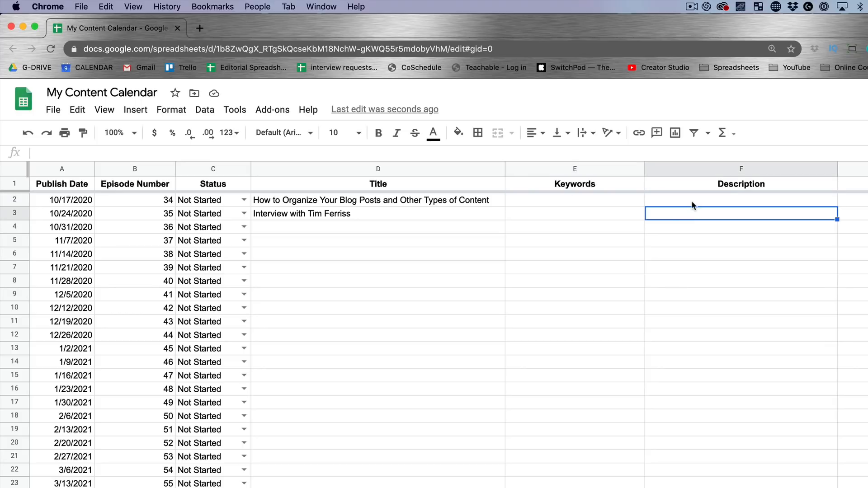
{"action": "left_click", "coordinate": [741, 200]}
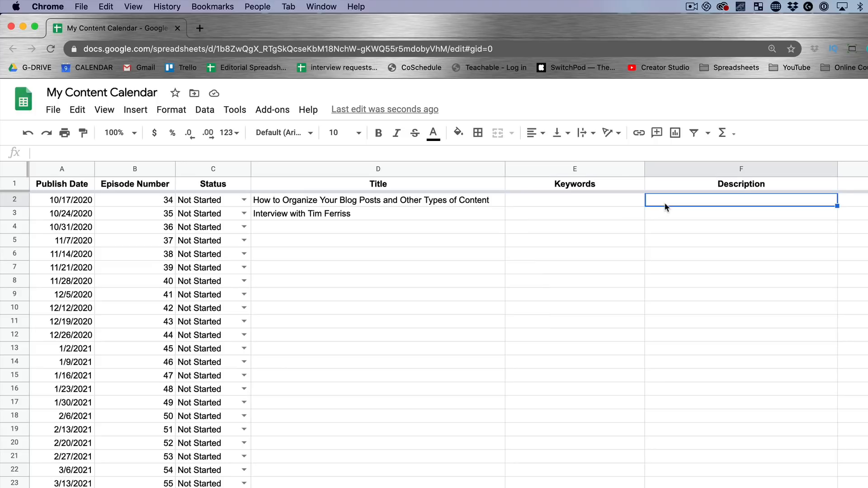
{"action": "mouse_move", "coordinate": [662, 207]}
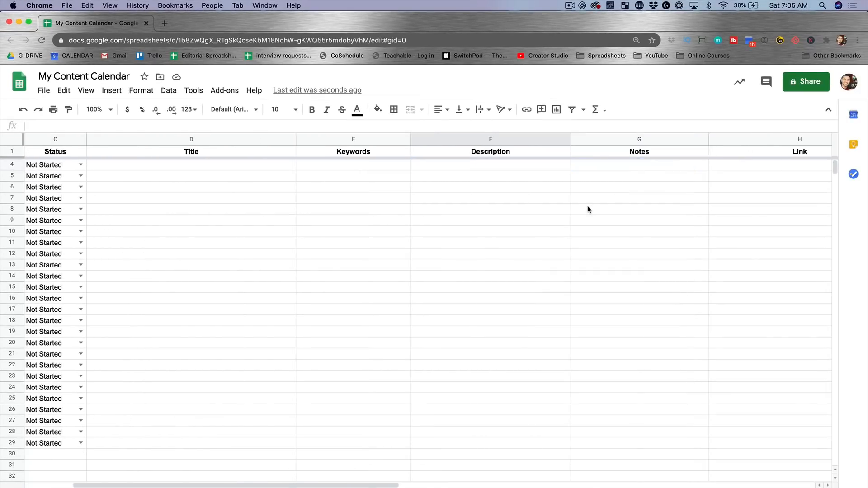
Enter 'Need image of blogger.' in the Notes cell for episode 36 (10/31/2020)
{"action": "left_click", "coordinate": [640, 165]}
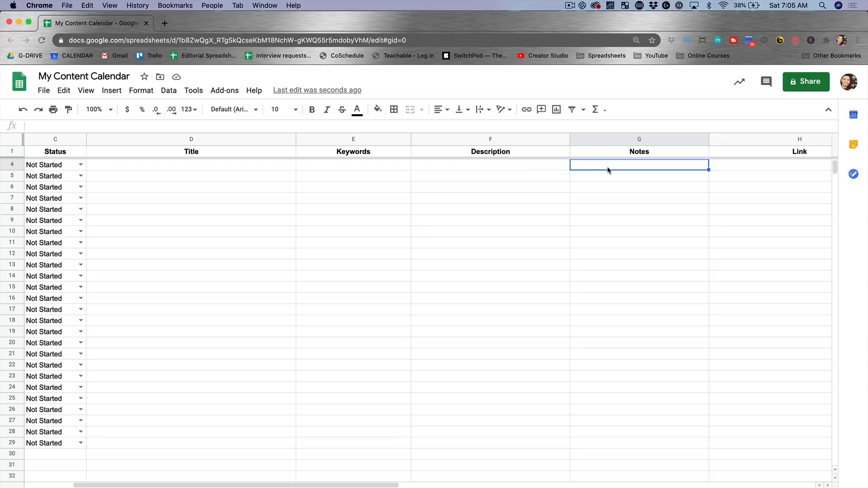
{"action": "type", "text": "Need"}
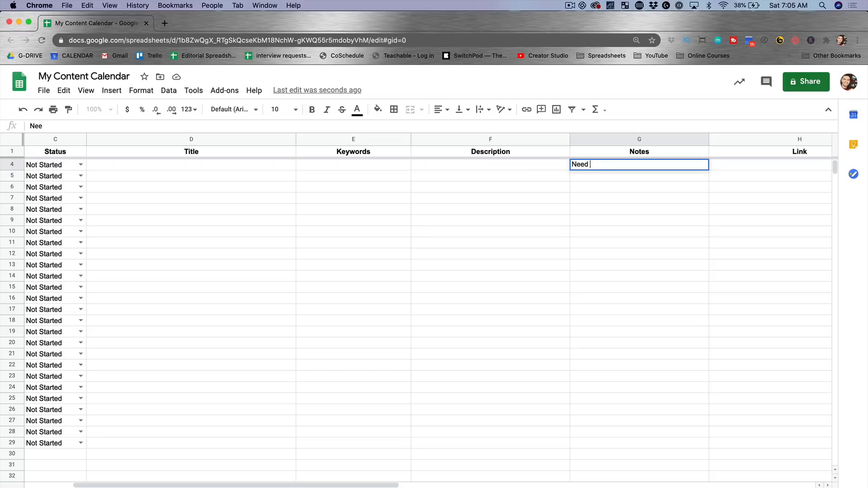
{"action": "type", "text": "image of"}
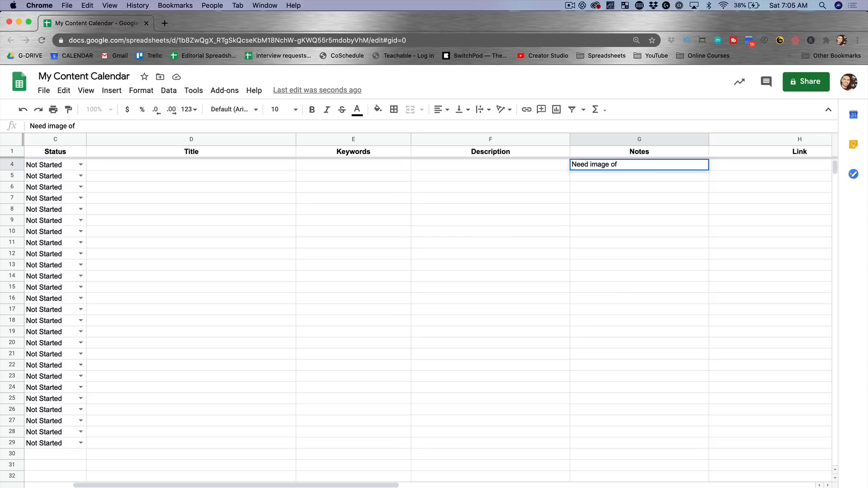
{"action": "type", "text": "blogger,"}
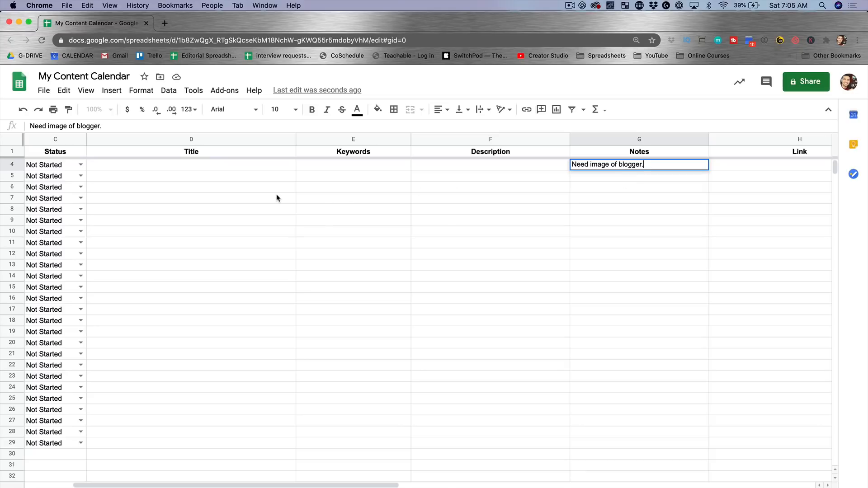
{"action": "mouse_move", "coordinate": [659, 179]}
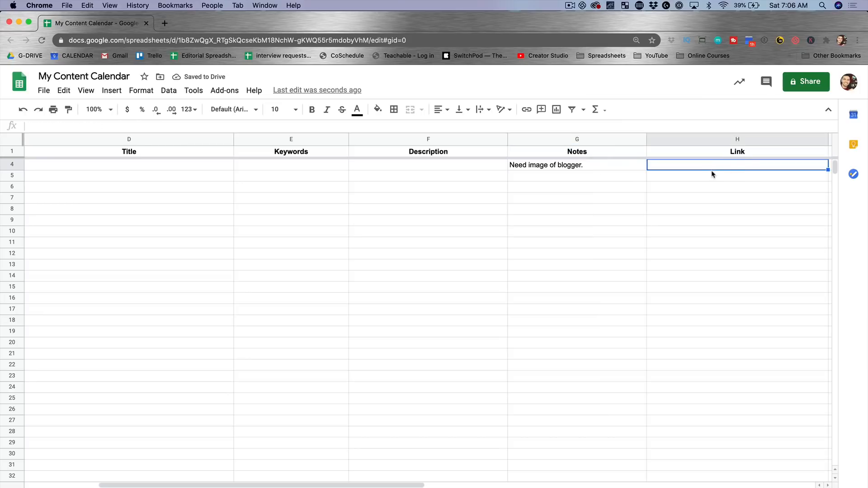
{"action": "scroll", "scroll_direction": "left", "scroll_amount": 3}
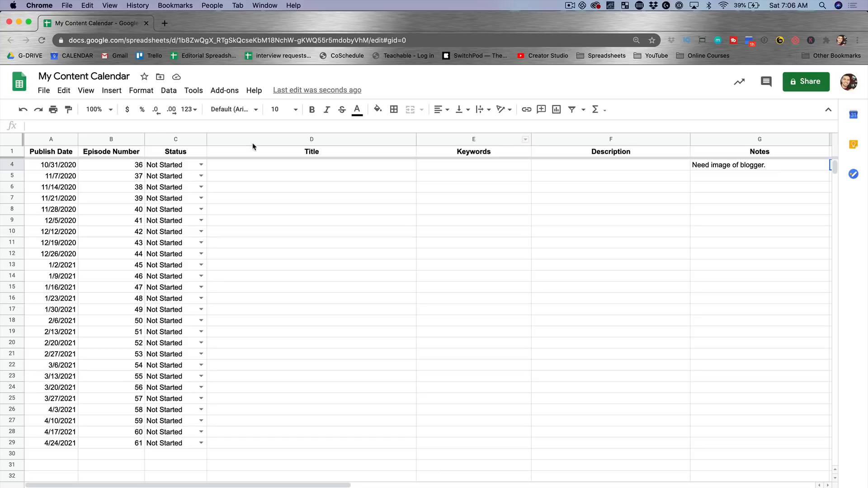
{"action": "right_click", "coordinate": [312, 140]}
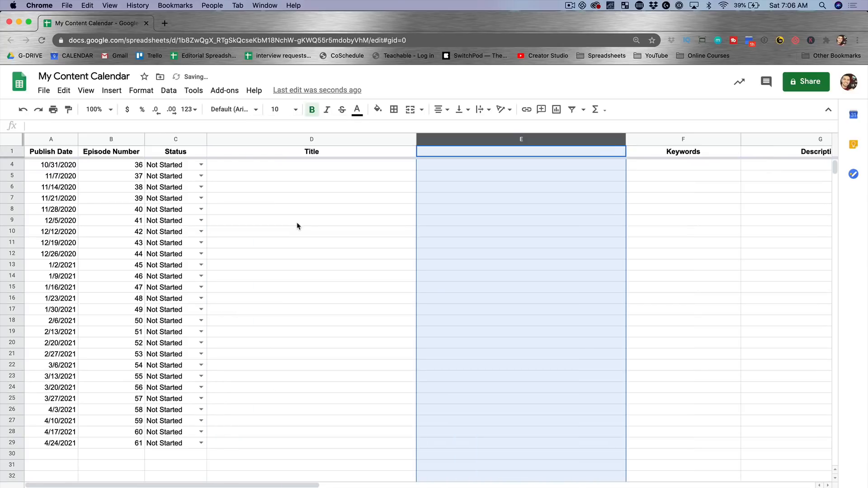
{"action": "left_click", "coordinate": [521, 151]}
{"action": "type", "text": "Guest Name"}
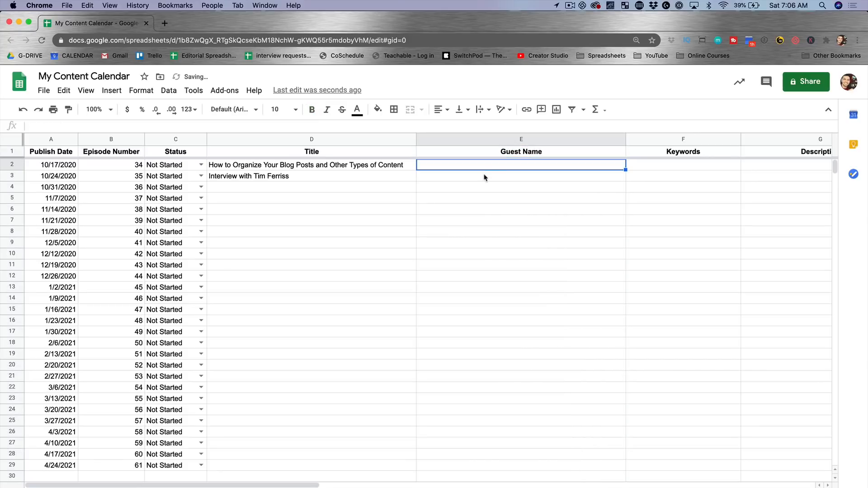
{"action": "type", "text": "Tim Ferris"}
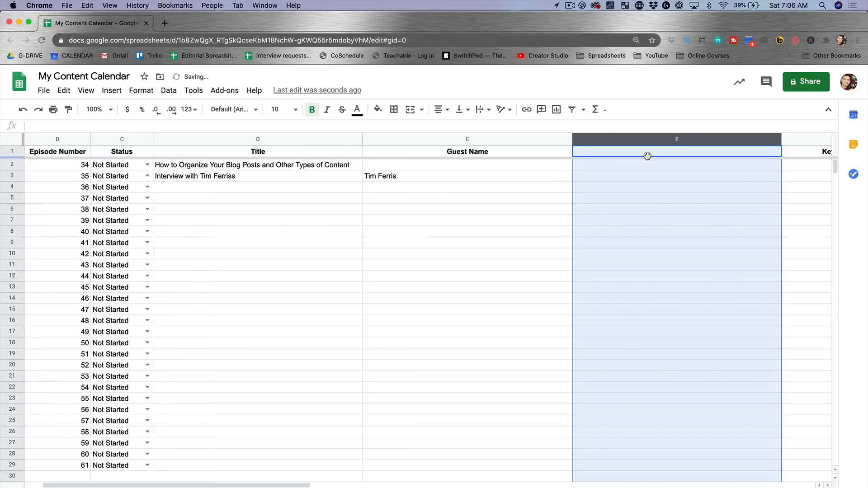
{"action": "type", "text": "Guest Email Address"}
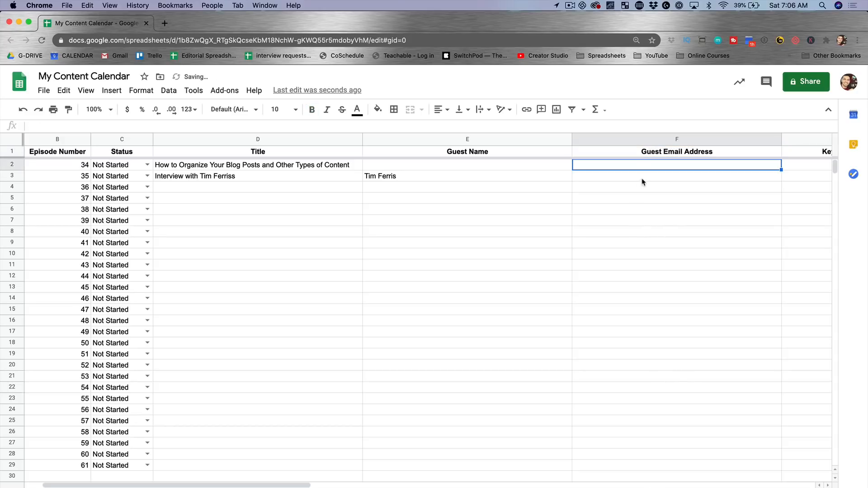
{"action": "type", "text": "Tim @tim"}
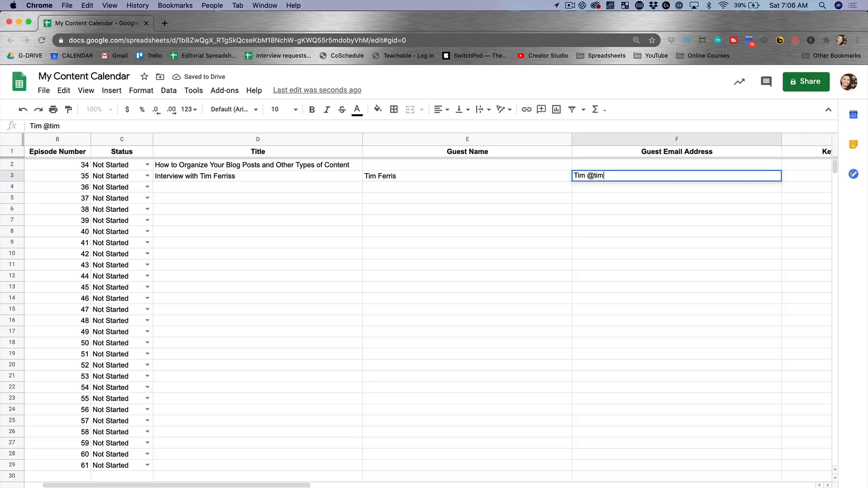
{"action": "type", "text": ".tim"}
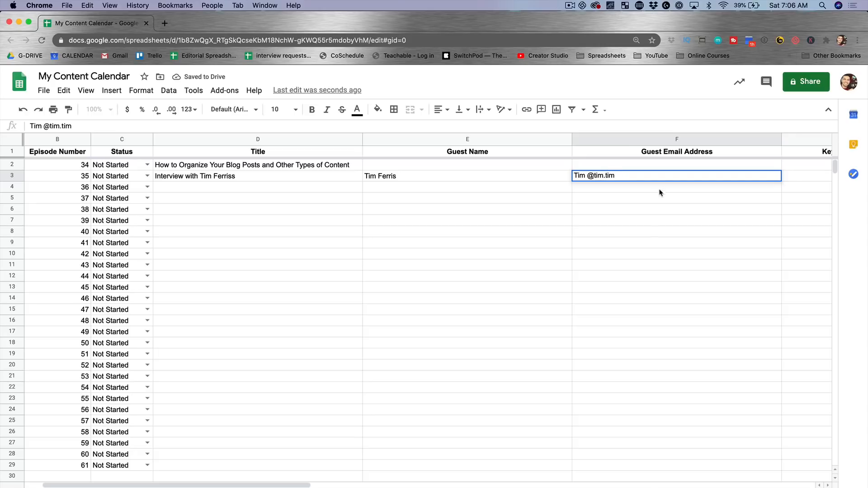